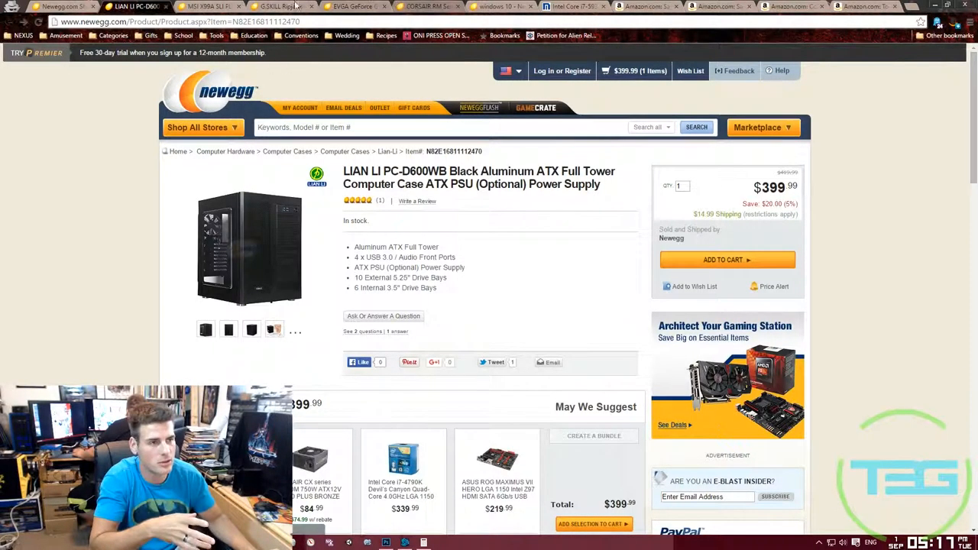
# Show the Newegg MSI X99A SLI PLUS motherboard page with the cart at two items, $629.98.
pyautogui.click(214, 7)
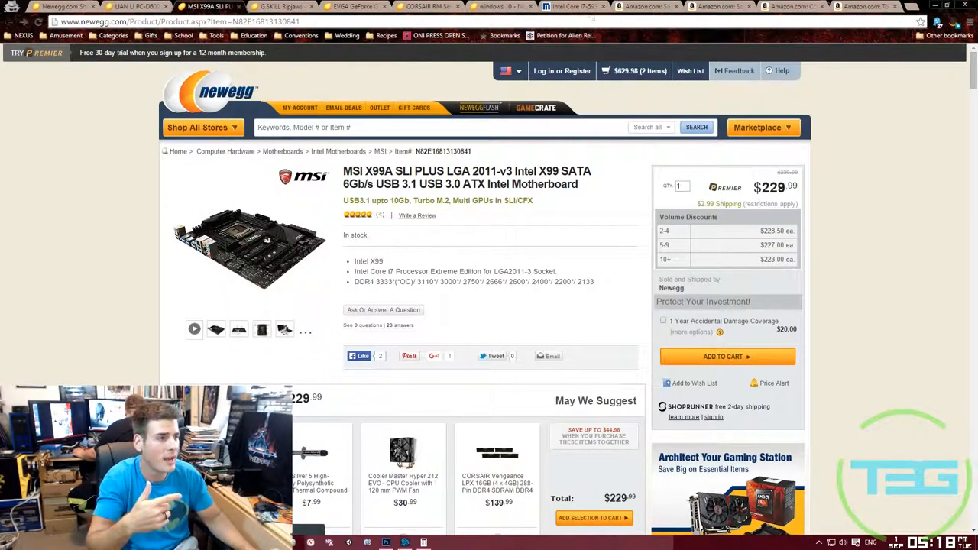
# Show the Micro Center Intel Core i7-5930K processor page priced at $499.99.
pyautogui.click(569, 7)
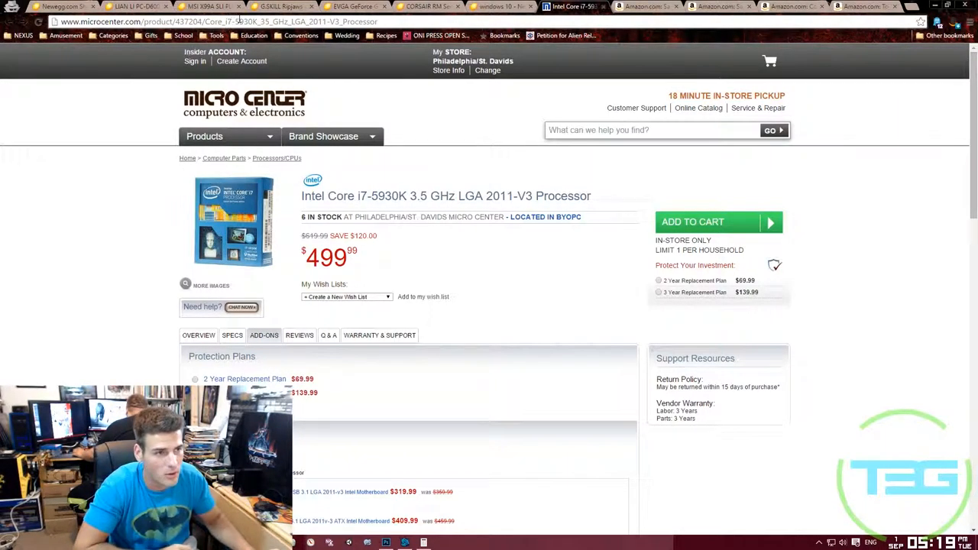
# Show the Newegg G.SKILL Ripjaws 4 32GB DDR4 kit page with the cart at three items, $874.97.
pyautogui.click(275, 6)
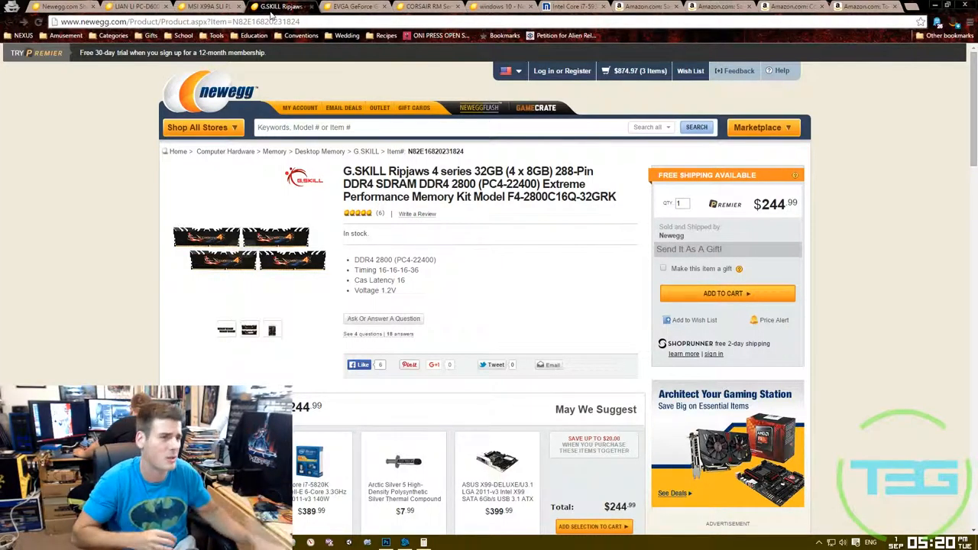
# Show the Newegg EVGA GTX 980 Ti Classified page with the cart at four items, $1,574.96.
pyautogui.click(354, 6)
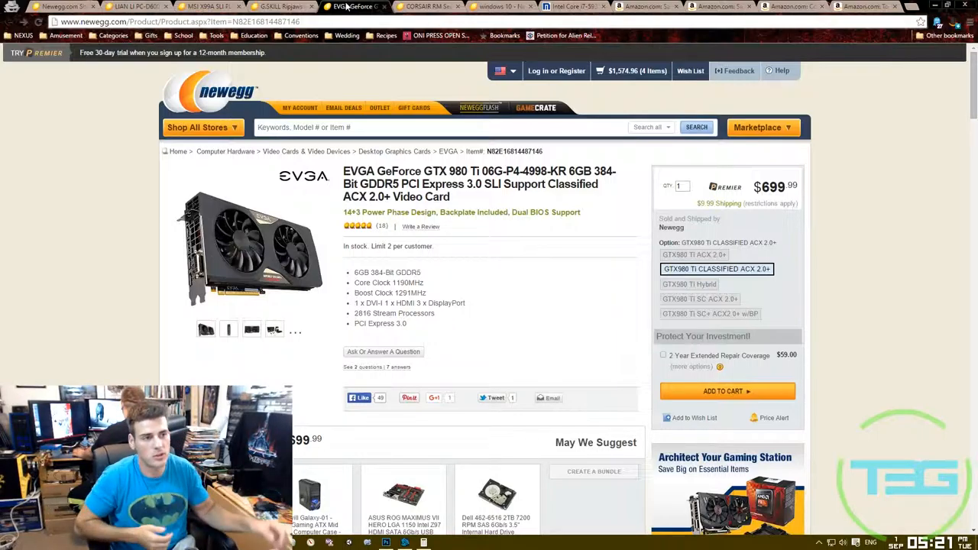
pyautogui.moveTo(421, 6)
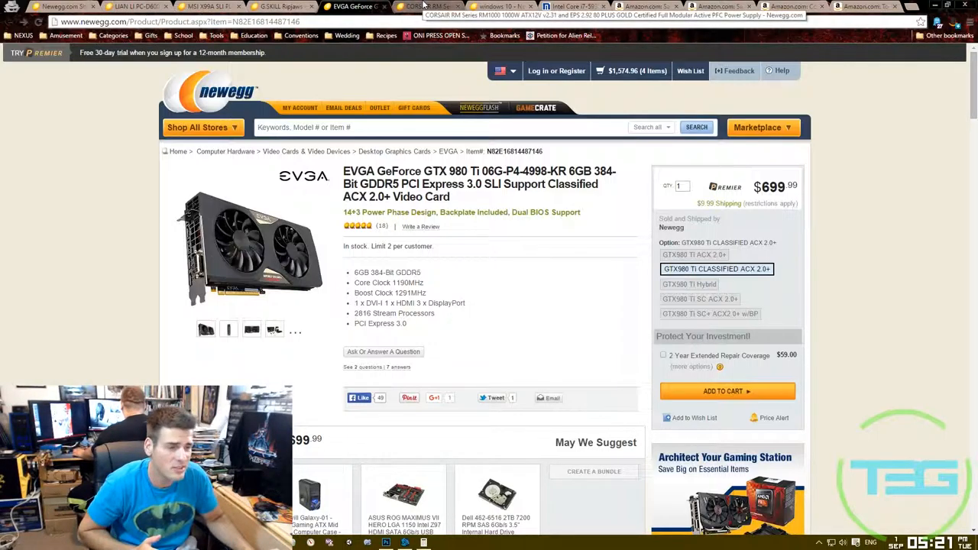
# Show the Newegg Corsair RM1000 power supply page with the cart at five items, $1,734.95.
pyautogui.click(428, 6)
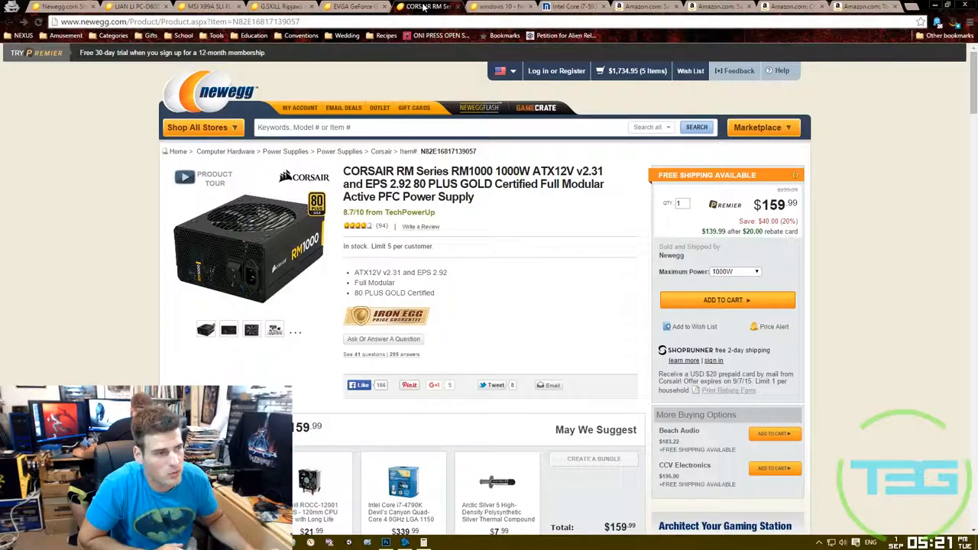
pyautogui.click(644, 6)
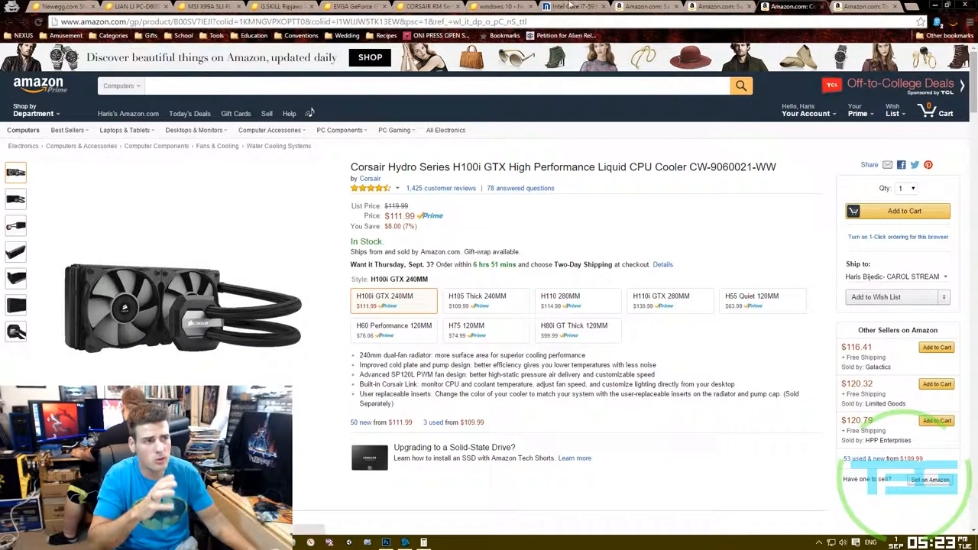
# Return to the Micro Center Intel Core i7-5930K processor page, $499.99 in stock.
pyautogui.click(568, 7)
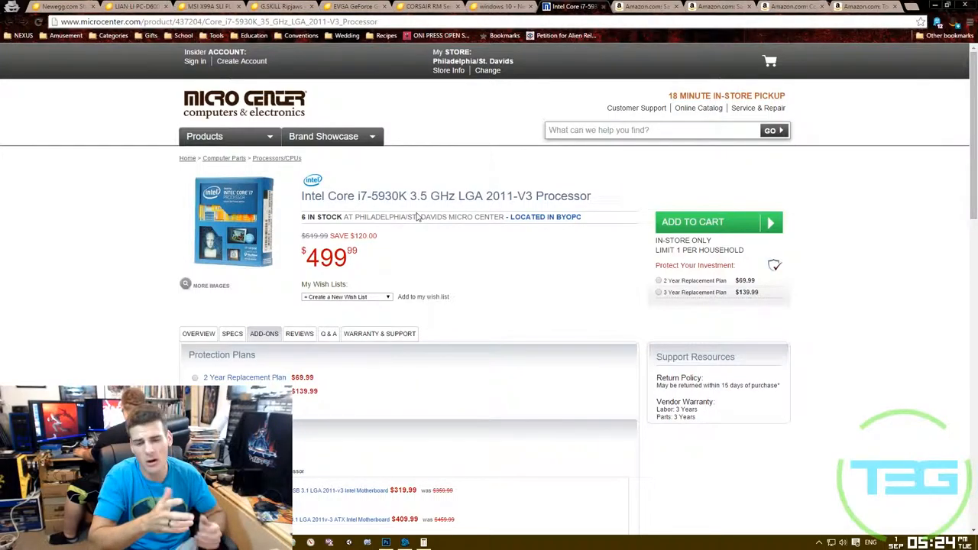
# Show the Amazon Samsung 850 EVO 500GB M.2 SSD page priced at $177.99.
pyautogui.click(871, 6)
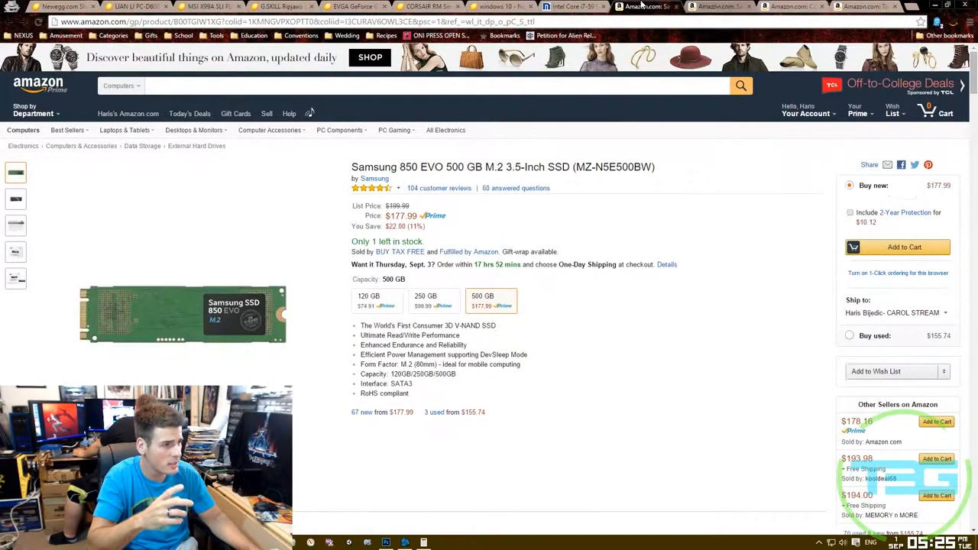
# Leave the Newegg Windows 10 OEM results and switch to a Newegg product page still loading.
pyautogui.click(497, 7)
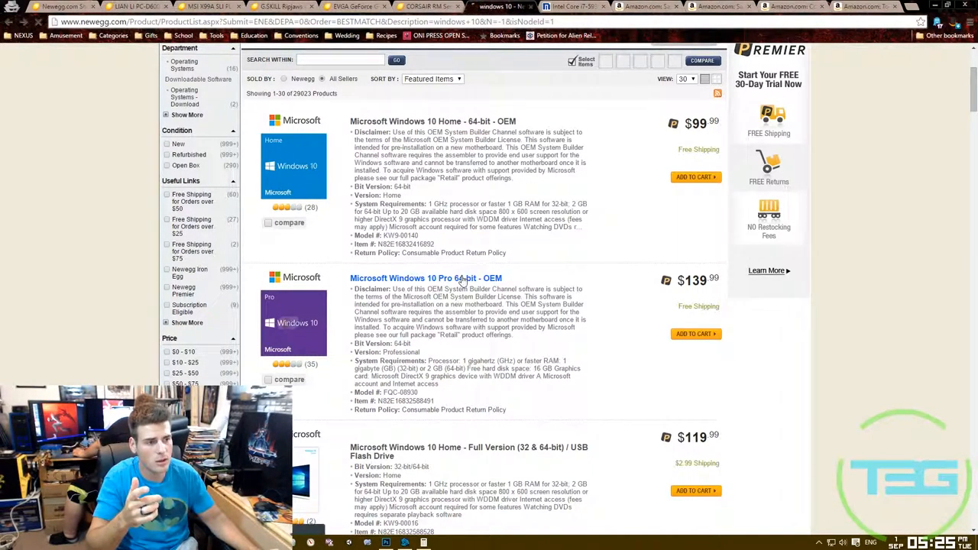
pyautogui.click(424, 278)
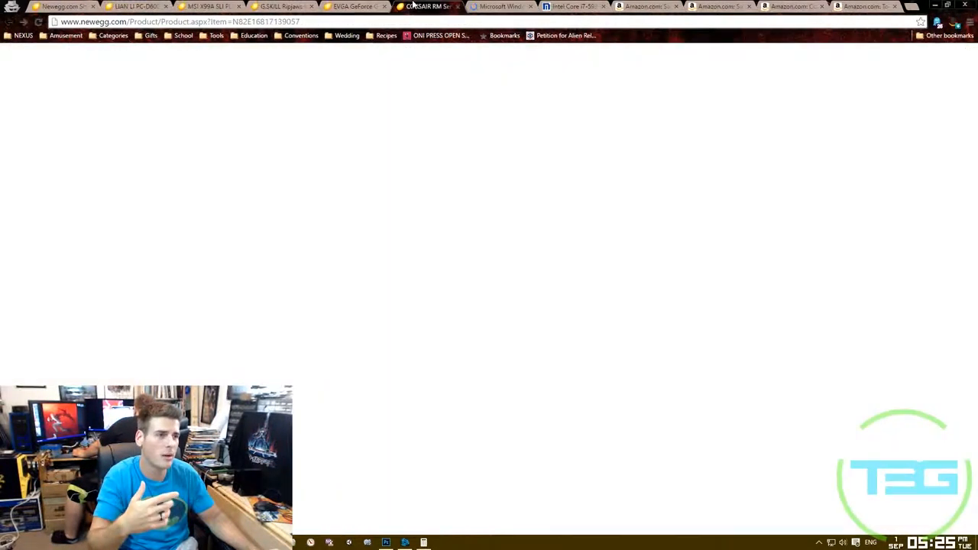
# From the EVGA GTX 980 Ti page, show the Newegg cart with six items totaling $1,874.94.
pyautogui.click(353, 6)
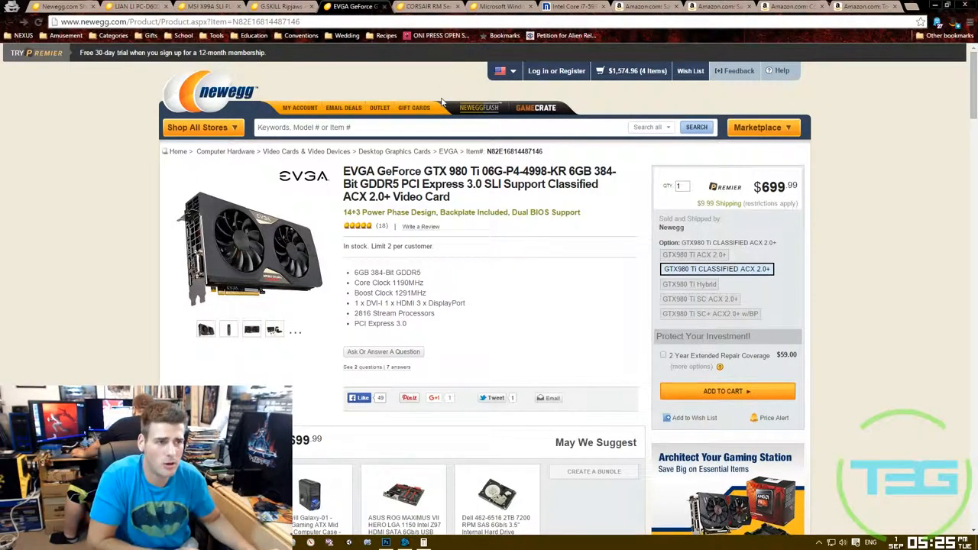
pyautogui.click(207, 6)
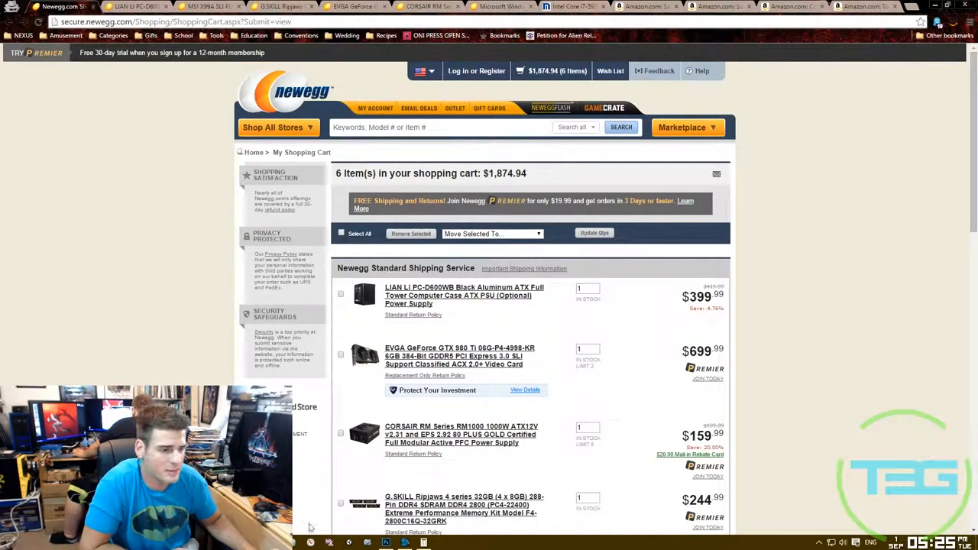
# Place the Windows Calculator beside the Newegg cart, showing the build total 3,134.87.
pyautogui.click(423, 543)
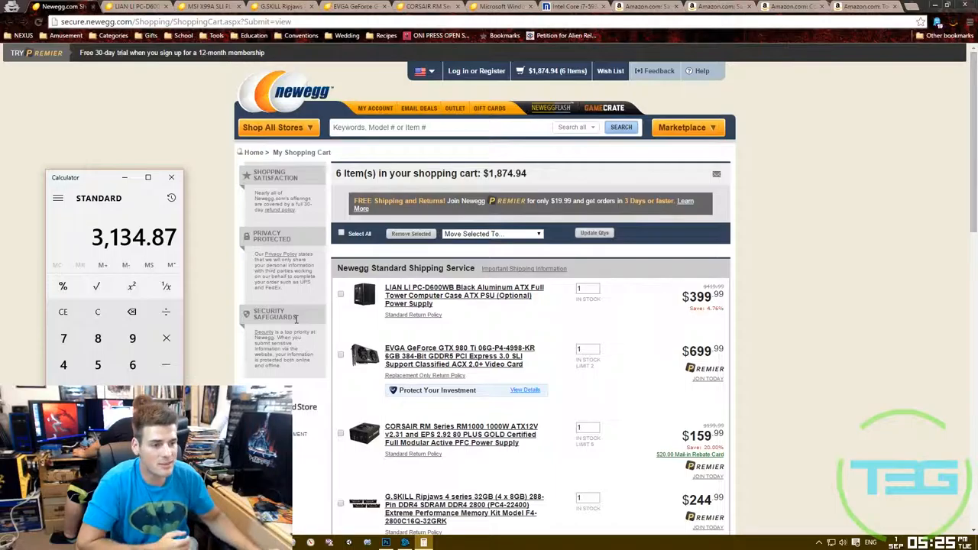
pyautogui.scroll(-3)
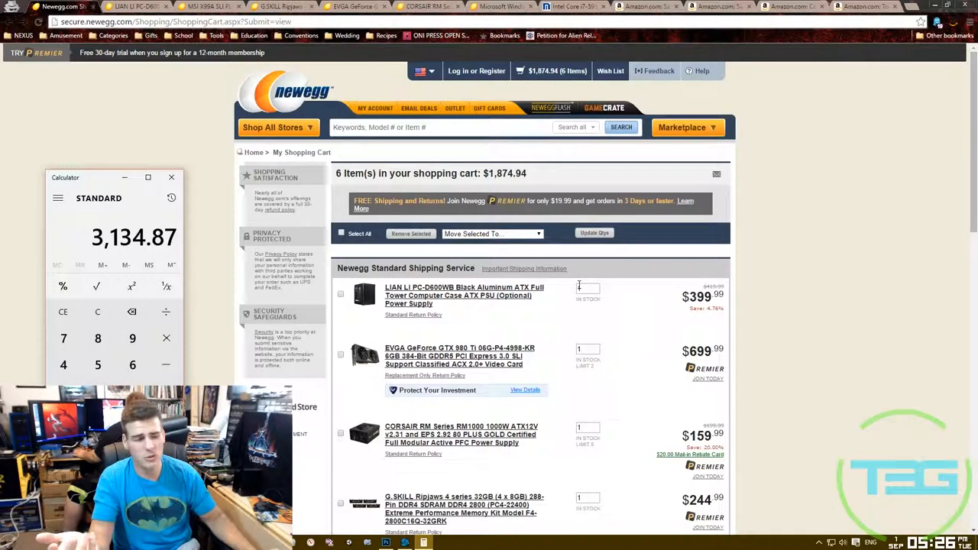
# Scroll the Newegg cart to show the MSI X99A SLI PLUS motherboard and Windows 10 Pro OEM.
pyautogui.scroll(-3)
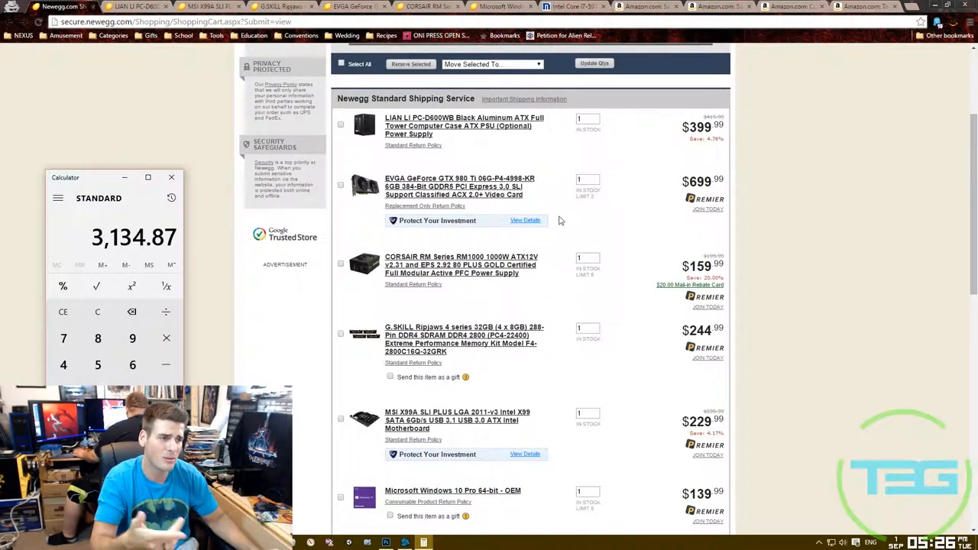
pyautogui.moveTo(553, 206)
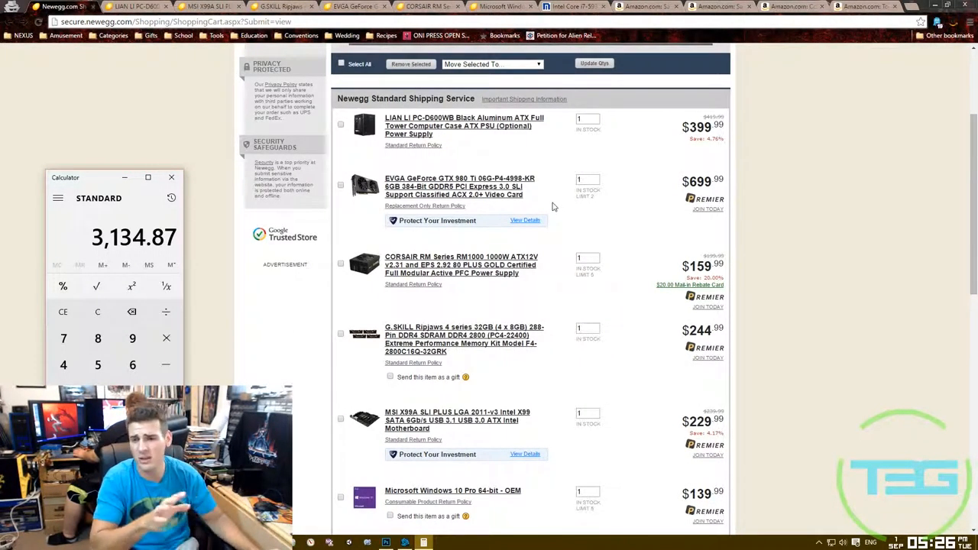
pyautogui.moveTo(681, 242)
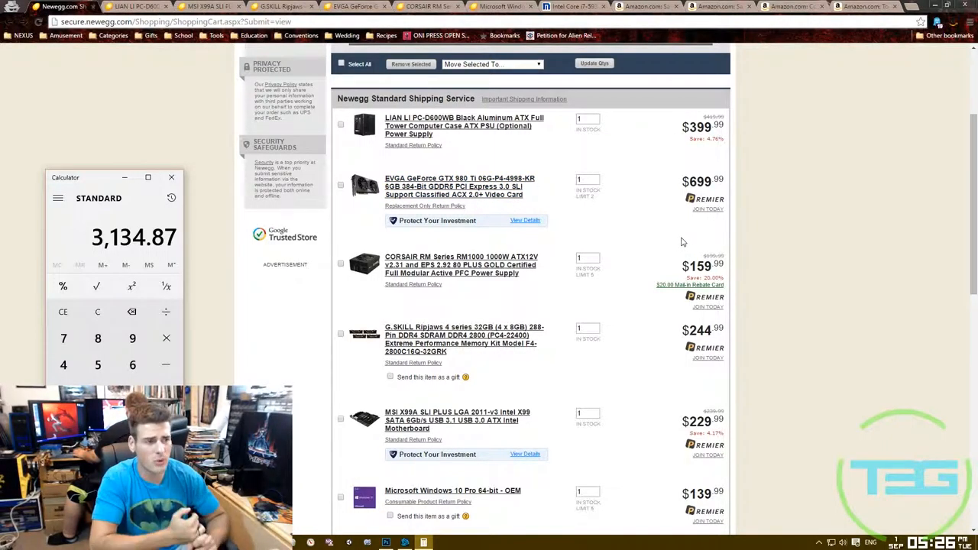